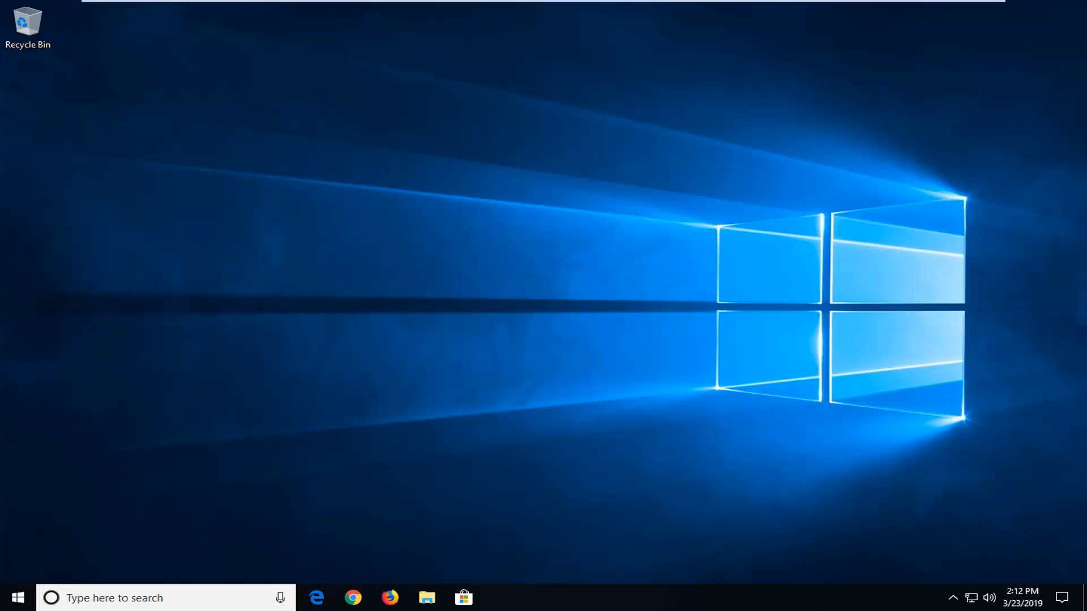
mouse_move(1035, 285)
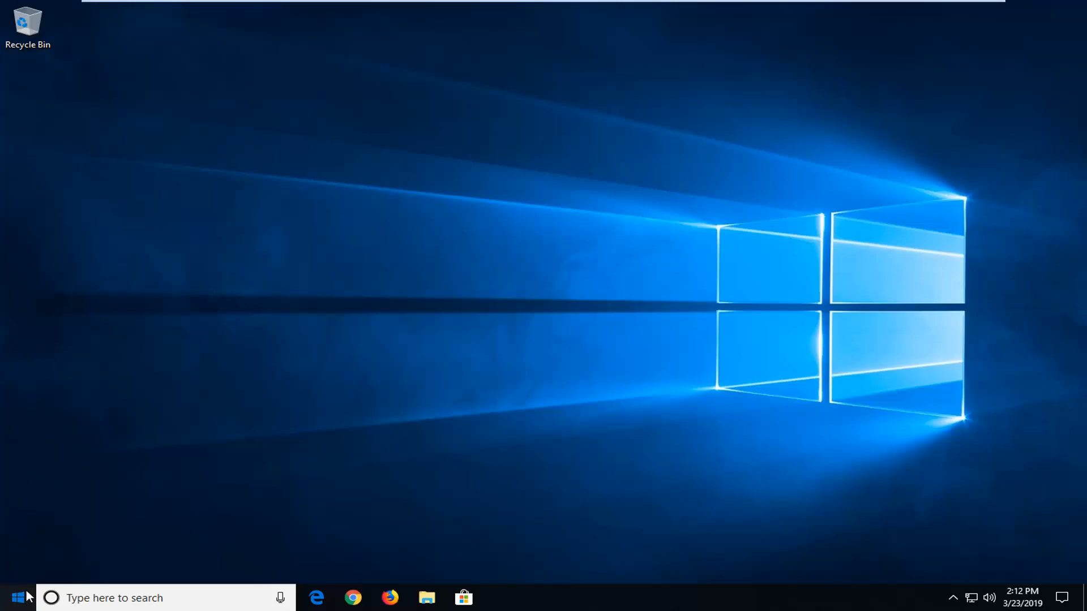
- Launch Registry Editor from the Start menu search for regedit
click(20, 598)
text(regedit)
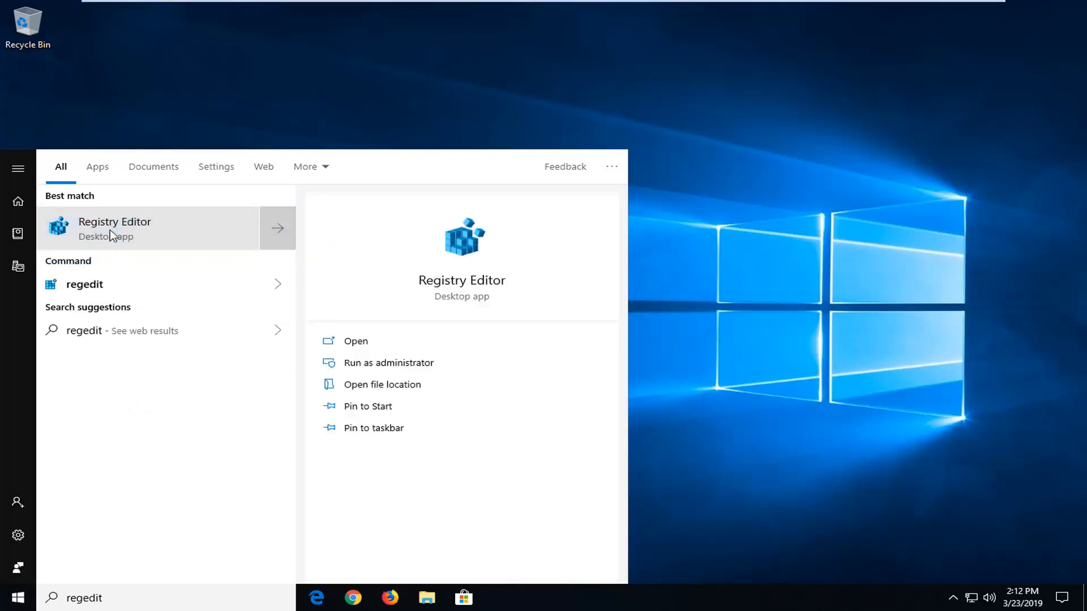
right_click(115, 229)
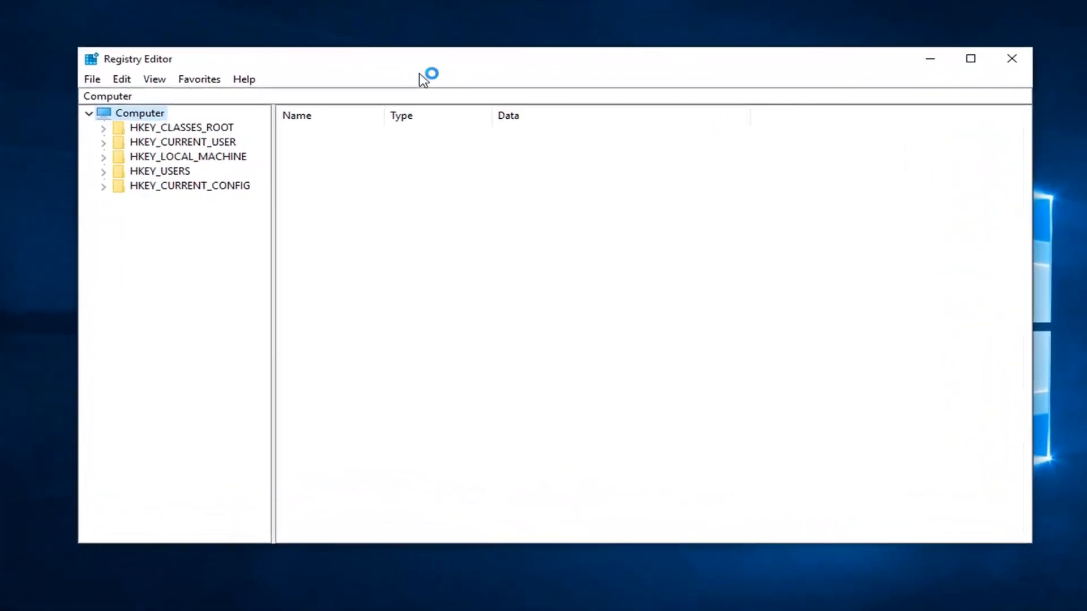
mouse_move(181, 75)
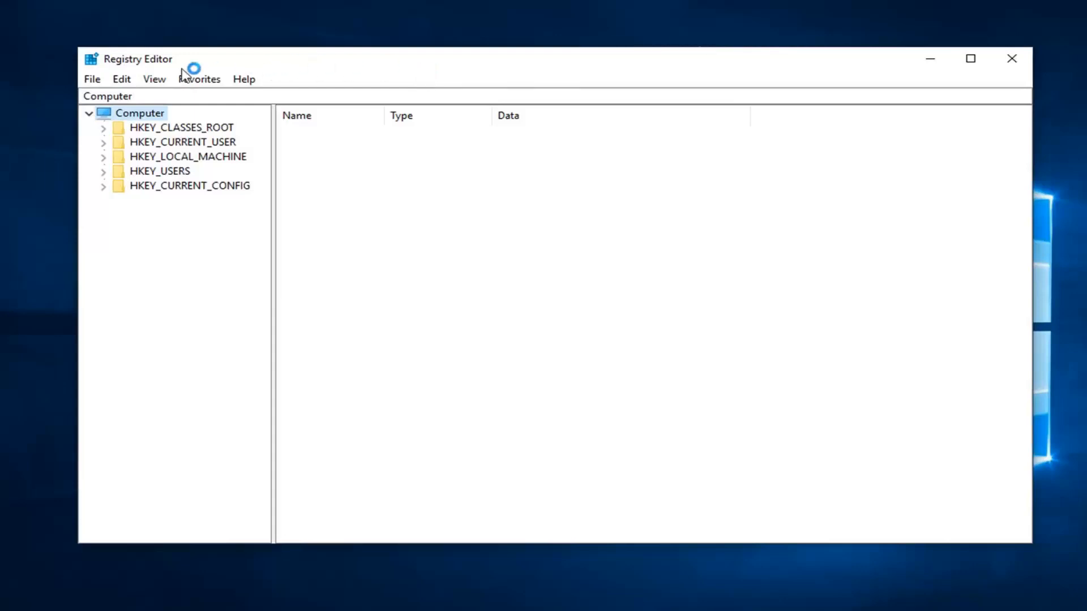
click(92, 79)
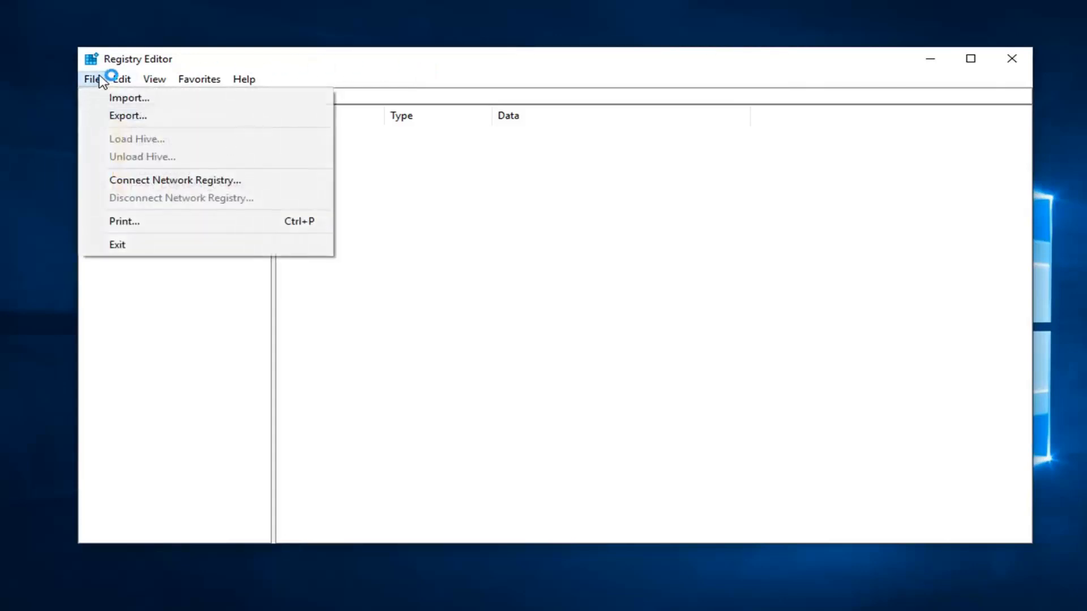
click(133, 113)
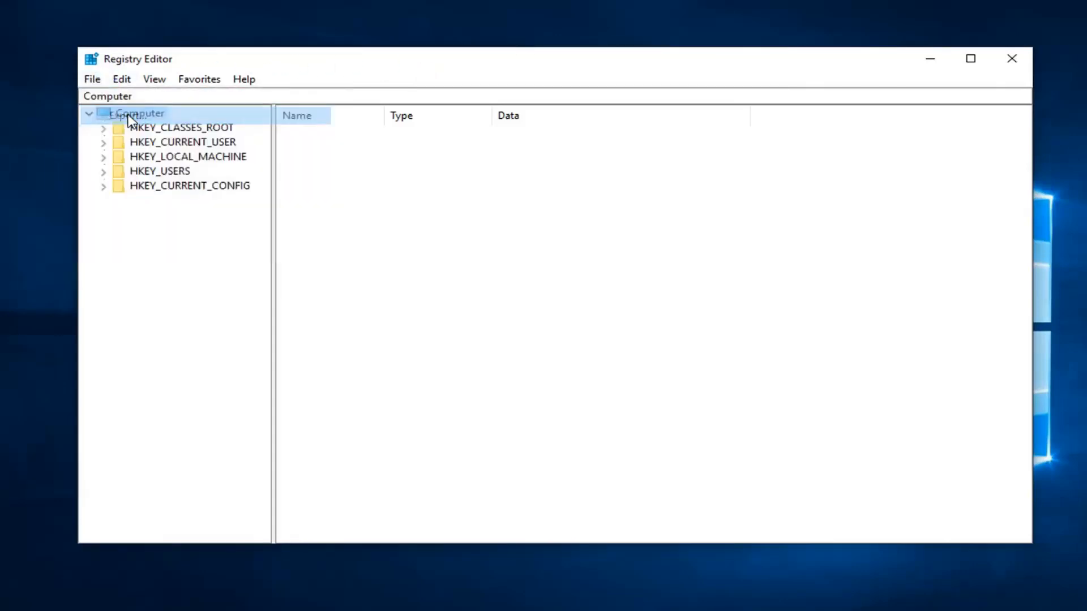
click(91, 79)
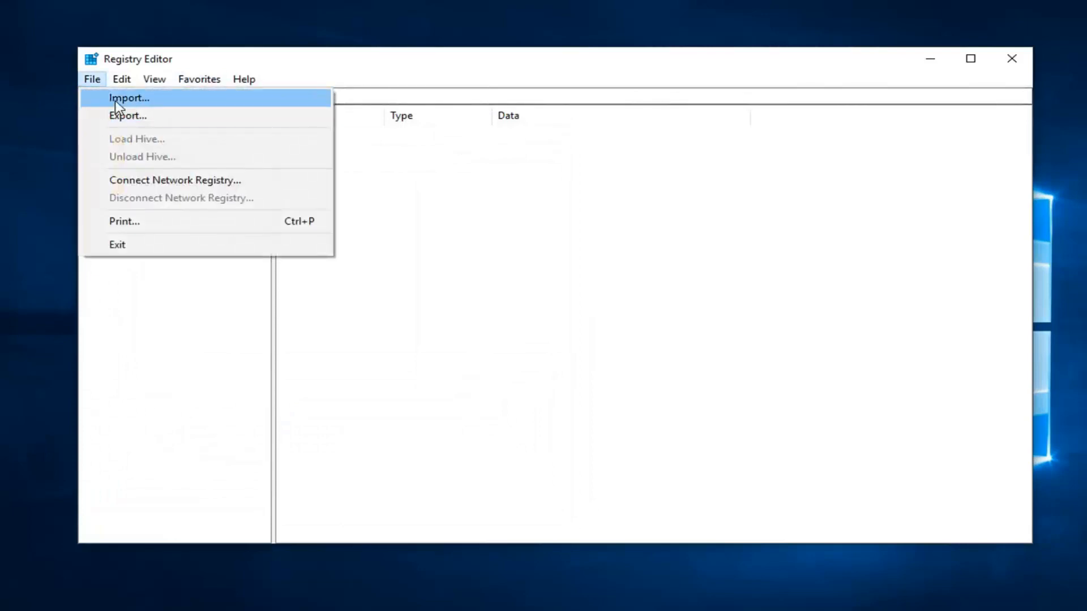
click(129, 98)
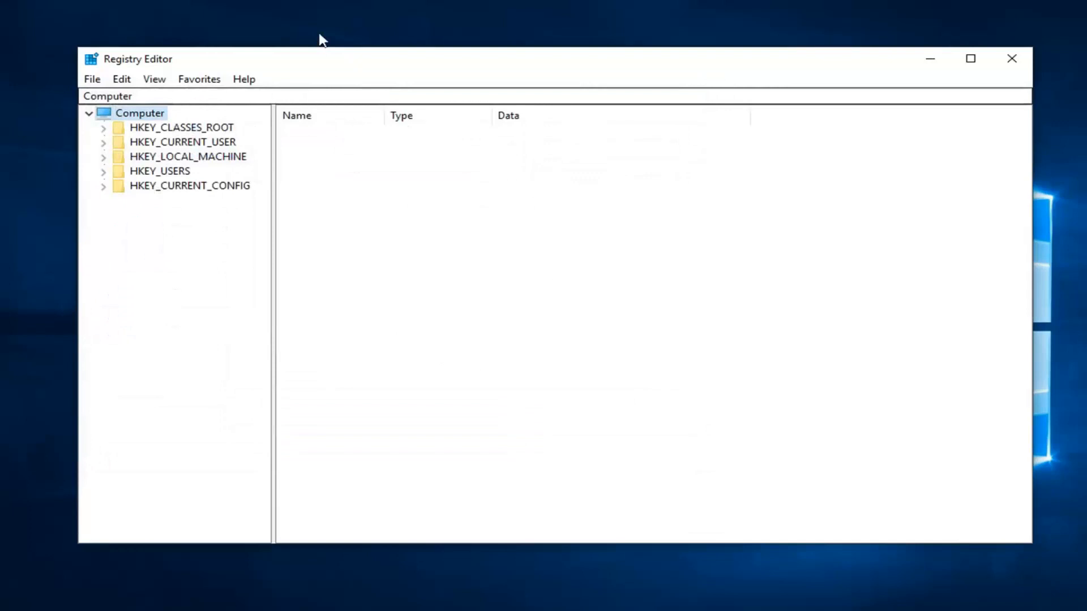
mouse_move(302, 116)
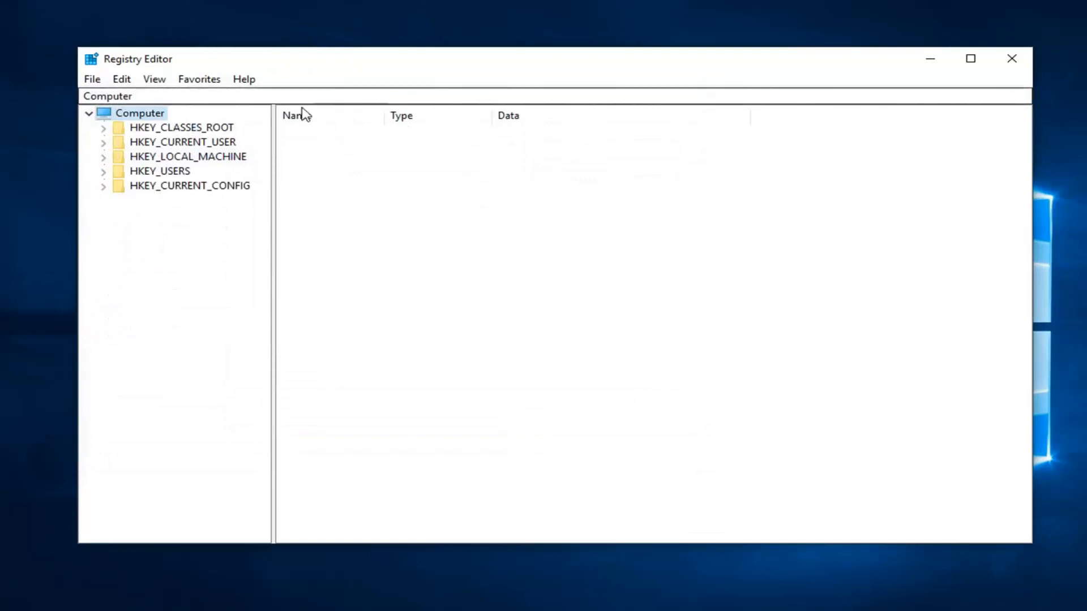
- Navigate HKEY_CURRENT_USER > SOFTWARE > Microsoft > Windows > CurrentVersion and select the TaskManager key
click(181, 142)
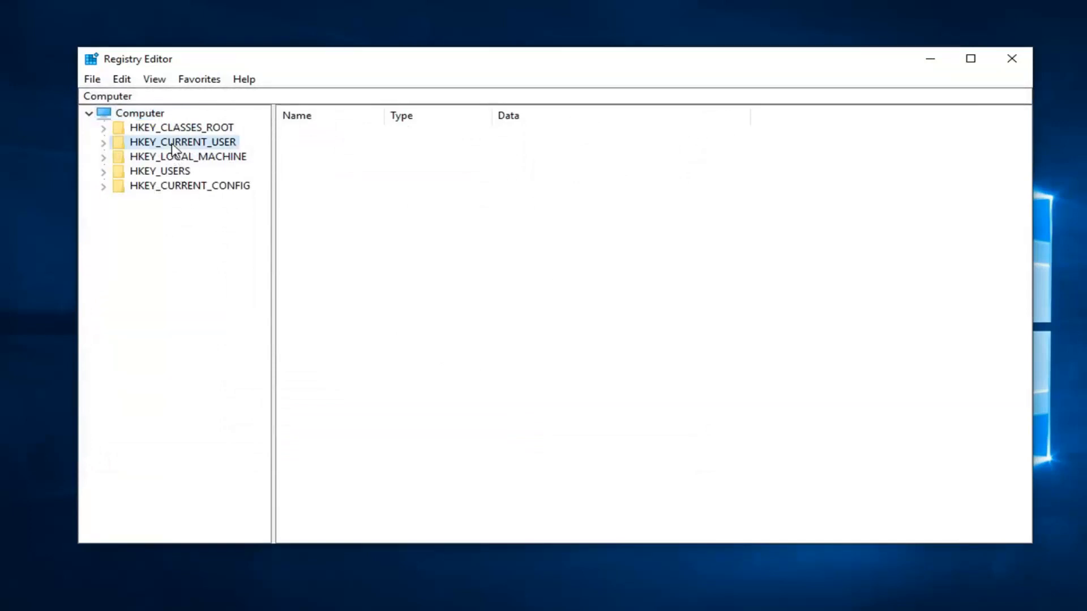
click(181, 143)
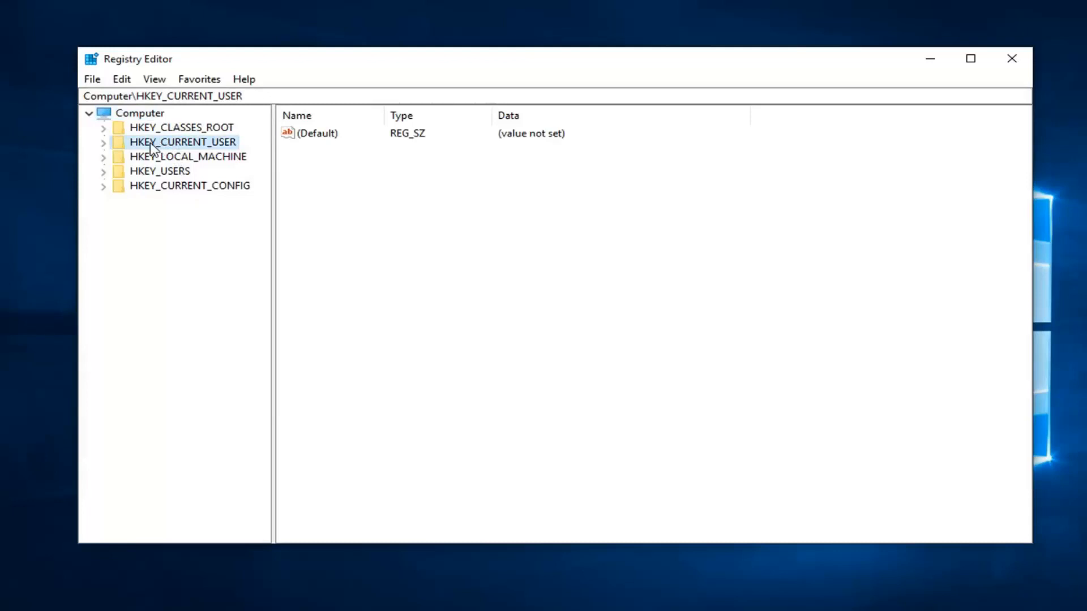
click(104, 141)
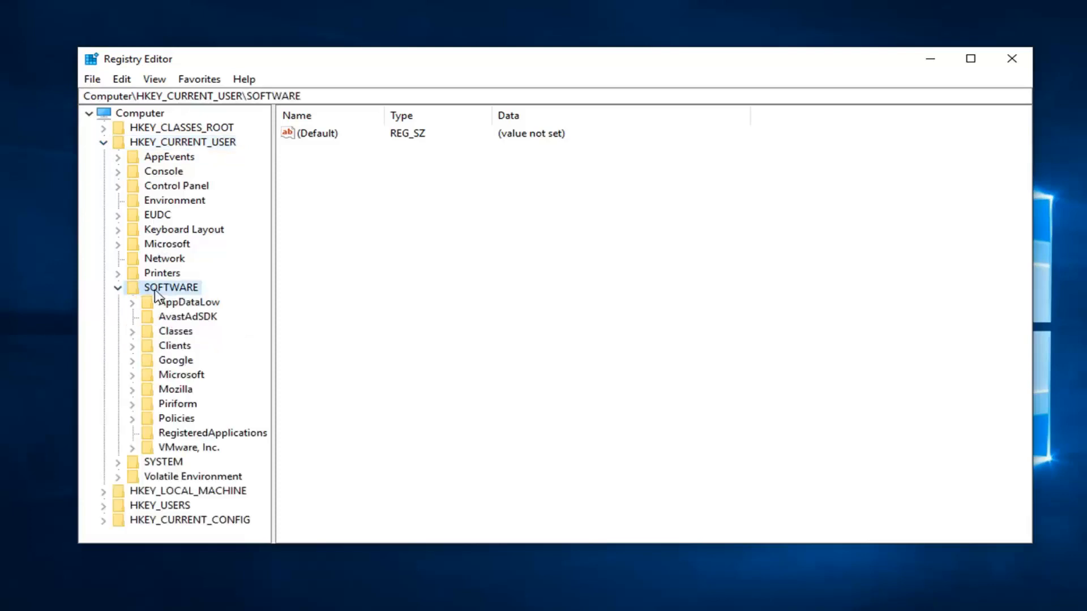
mouse_move(188, 372)
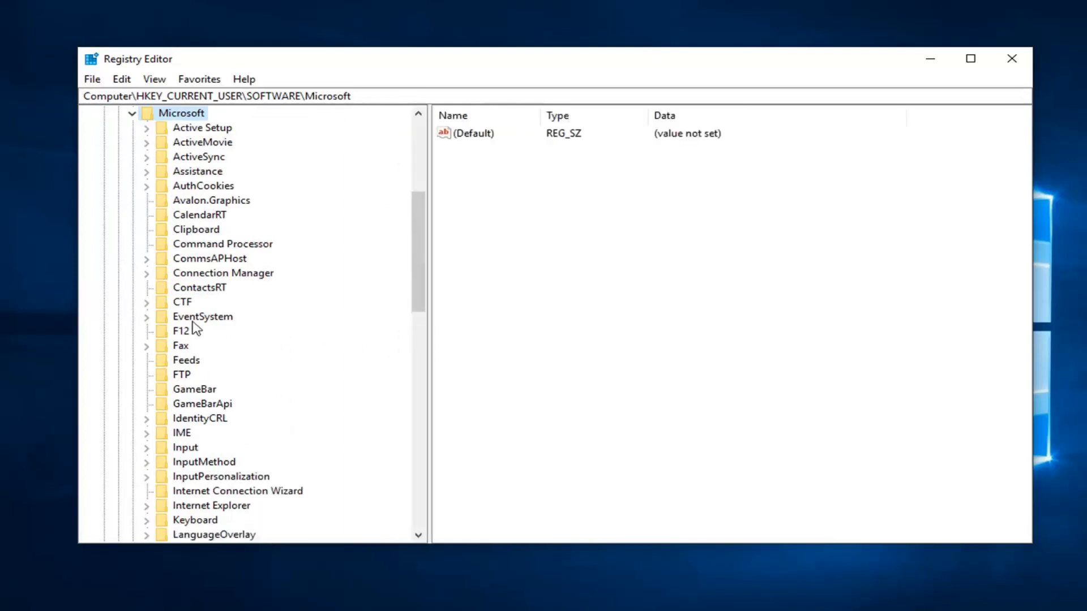
scroll(down, 3)
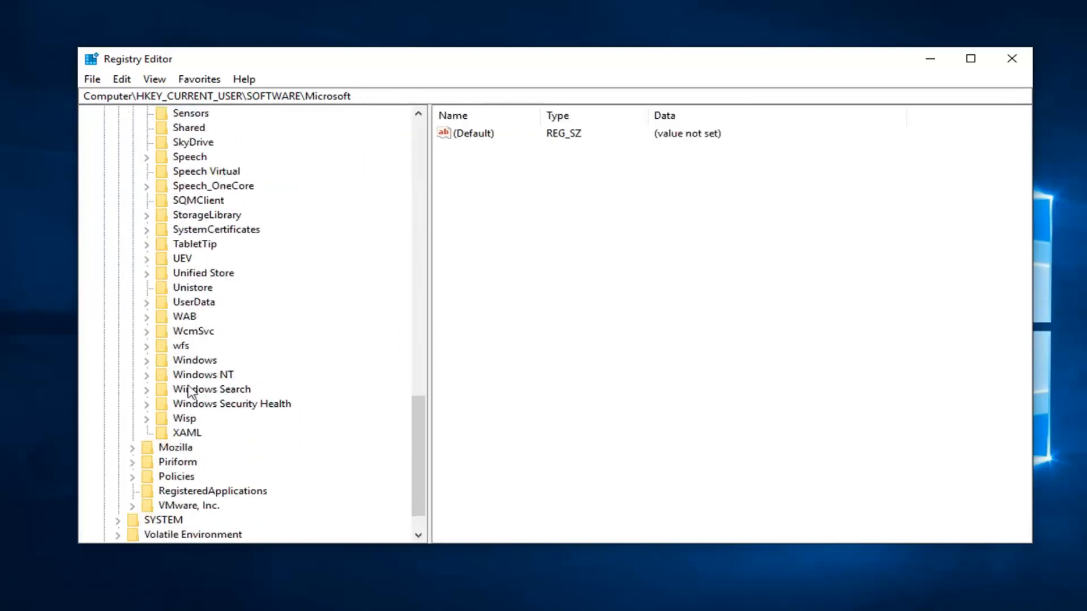
click(195, 360)
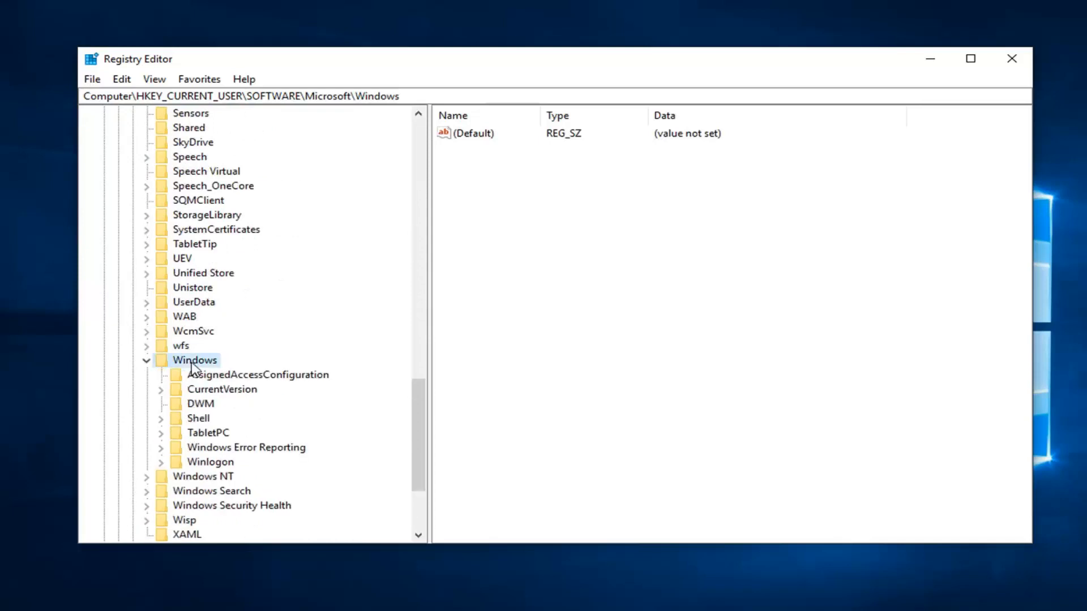
click(222, 389)
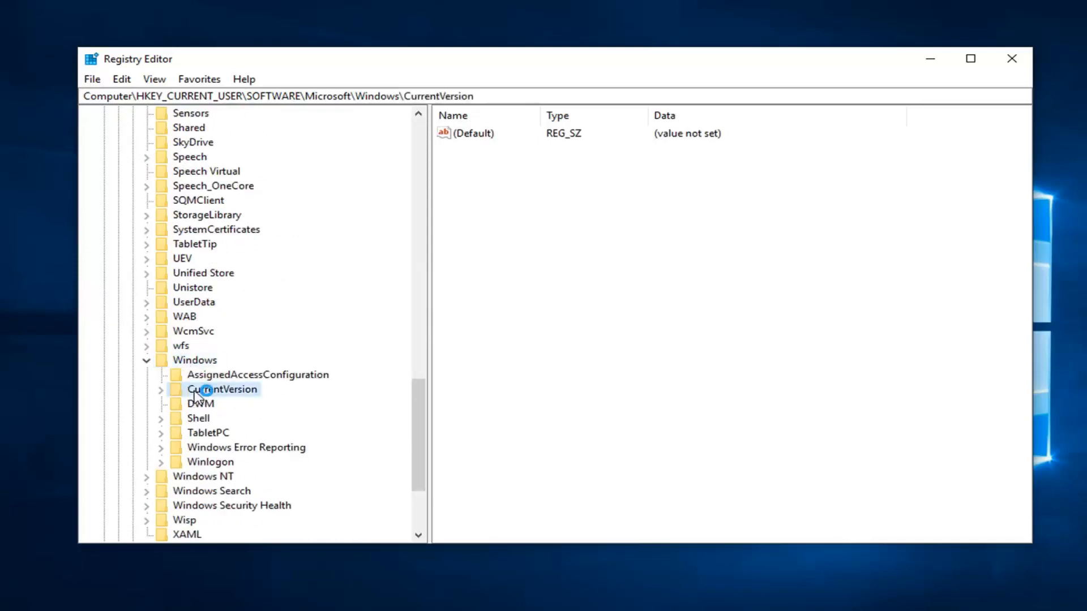
click(222, 390)
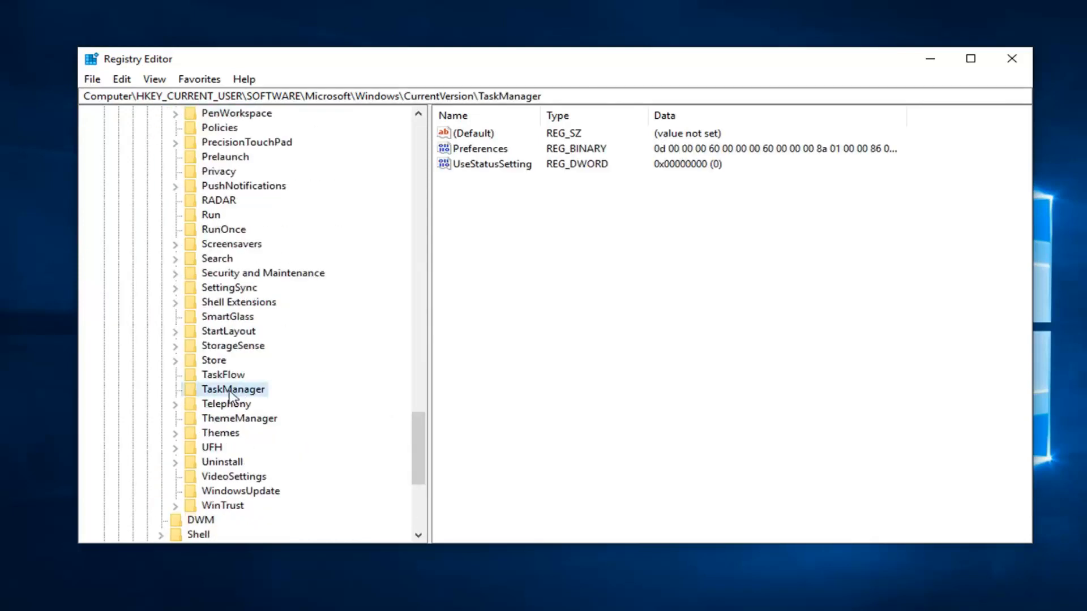
- Delete the TaskManager key and confirm the permanent removal with Yes
right_click(231, 393)
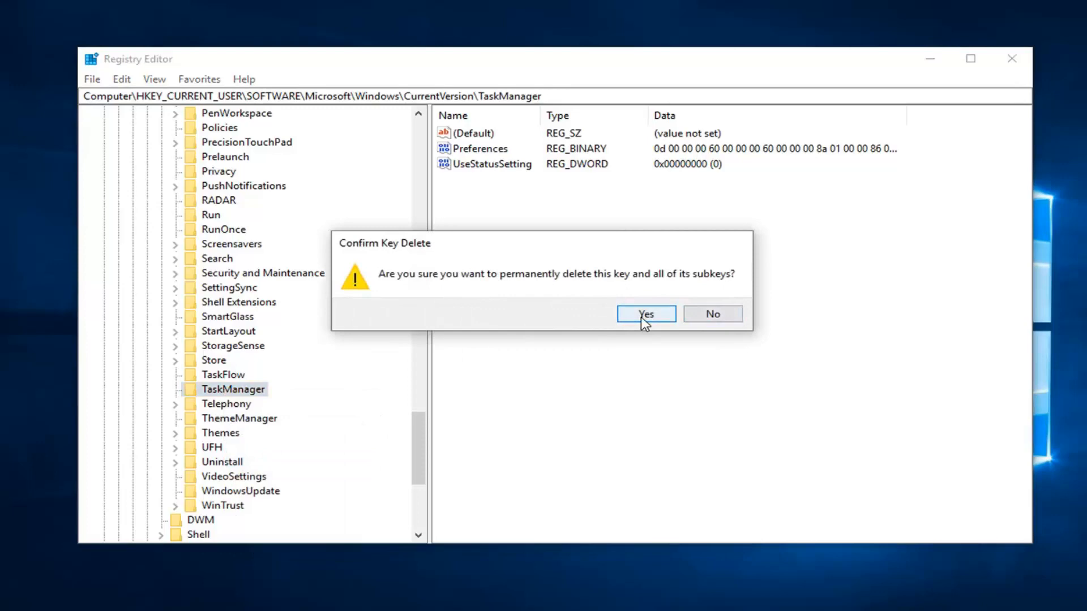
click(645, 313)
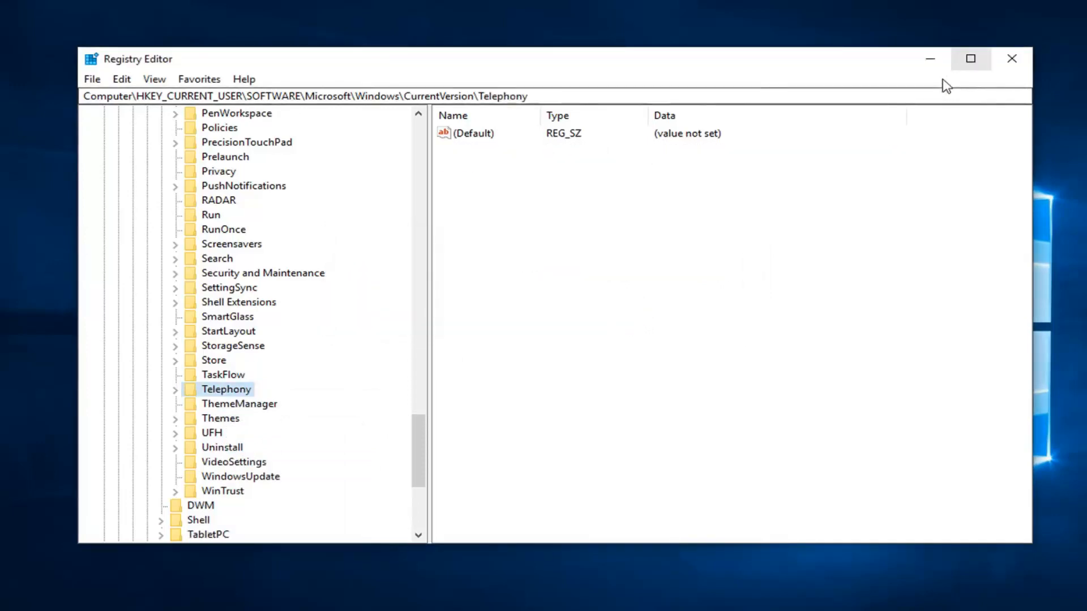
- Close the Registry Editor window, returning to the desktop
click(1012, 59)
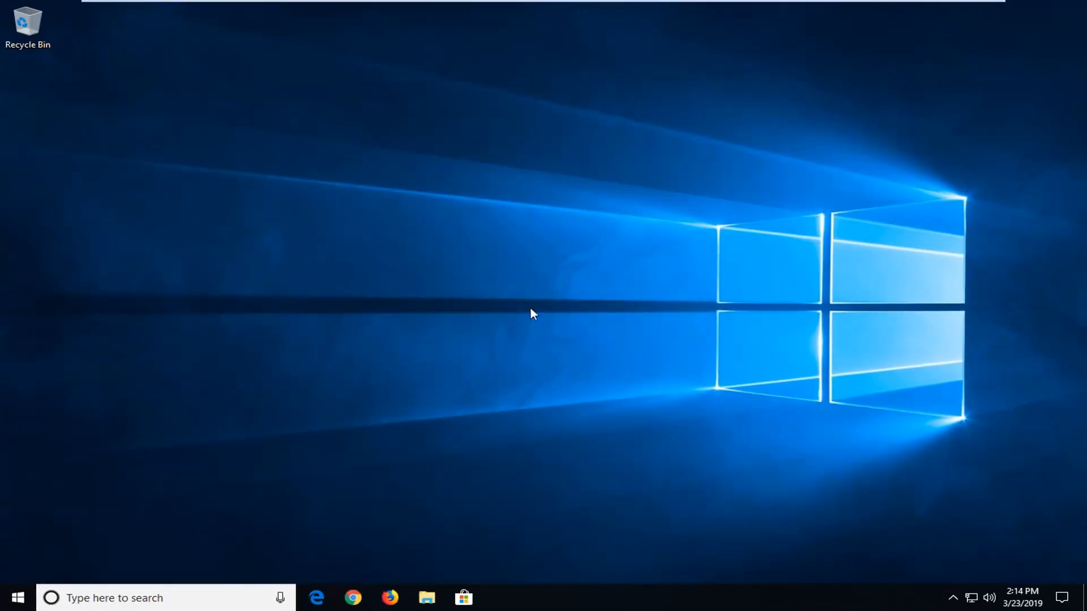
mouse_move(643, 320)
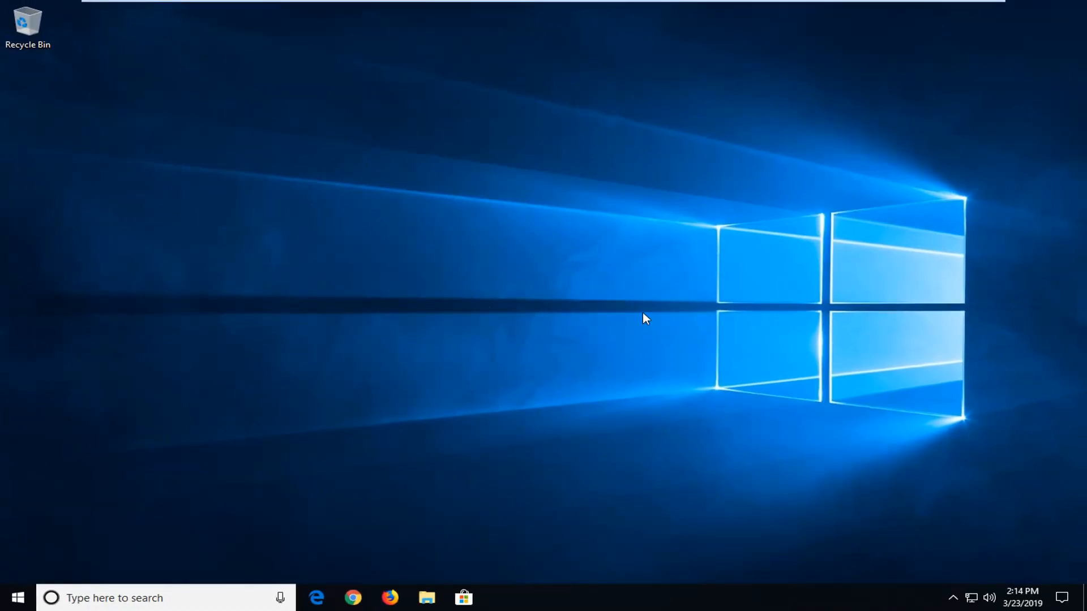